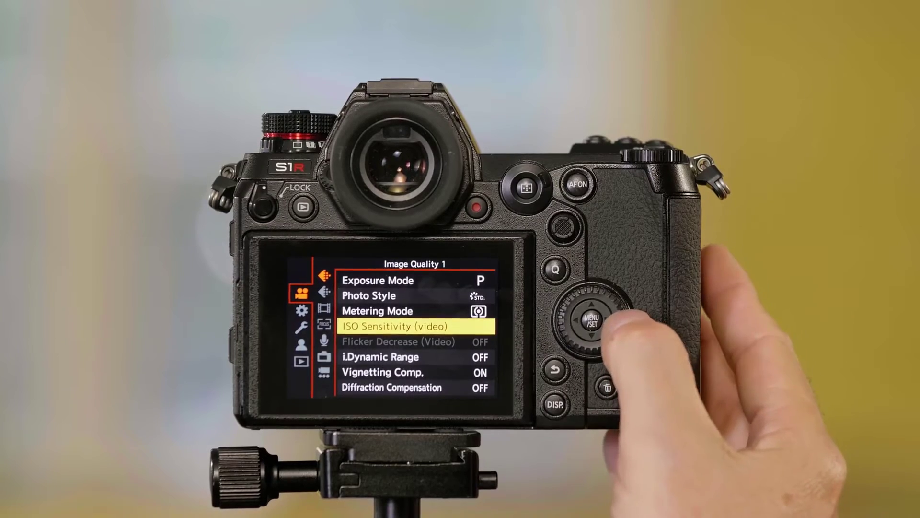
- Open the ISO Sensitivity (video) submenu showing auto lower limit 100 and upper limit AUTO
click(591, 321)
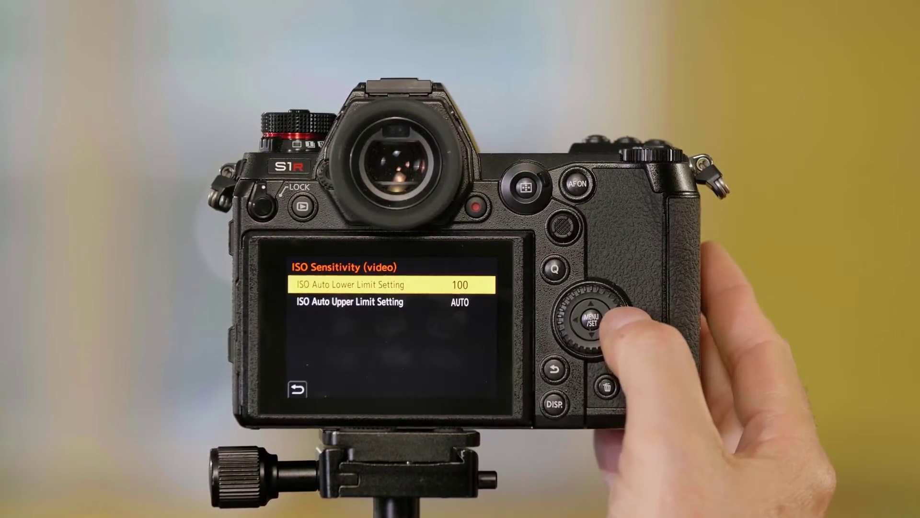